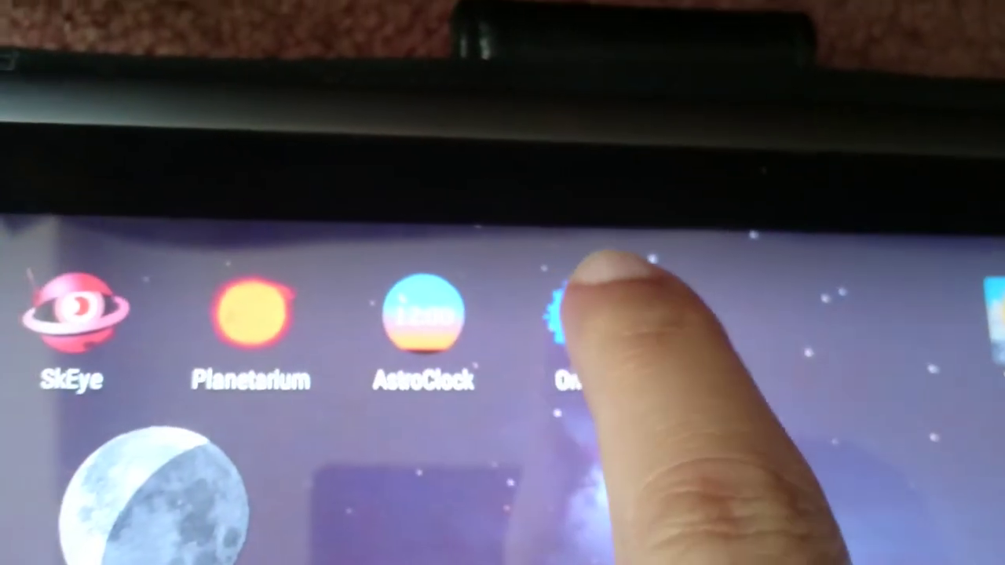
# Launch OnStep and show the Tracking page with start/stop and rate options.
pyautogui.click(560, 326)
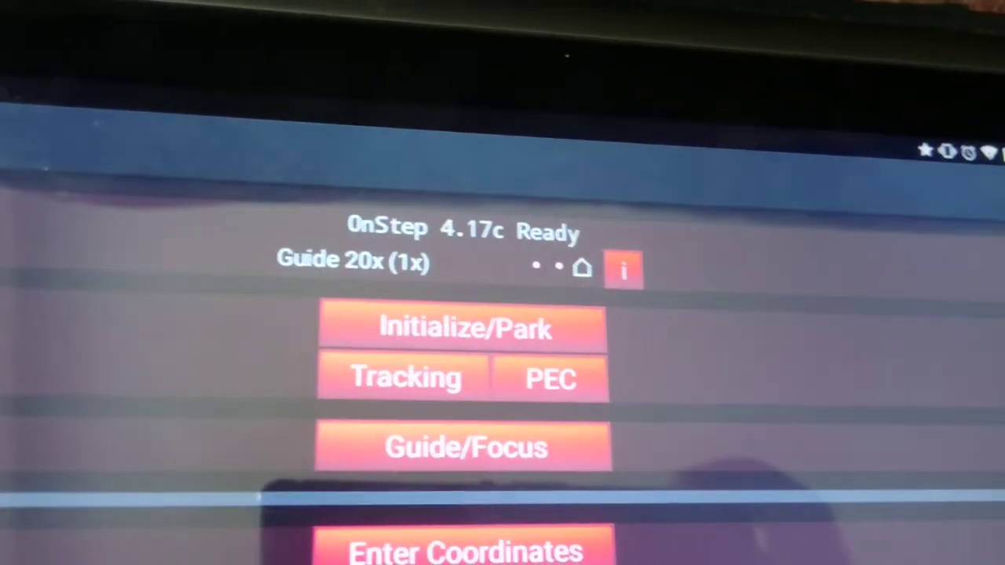
pyautogui.click(405, 379)
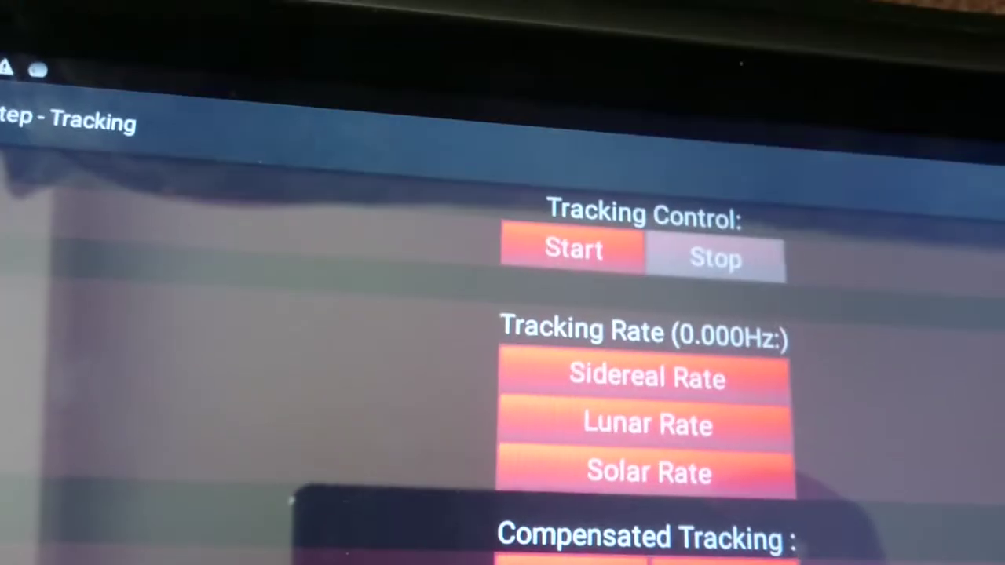